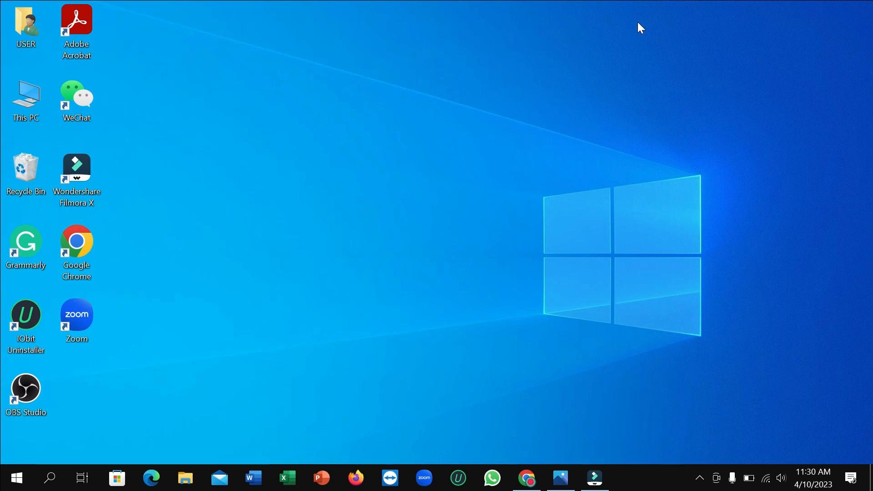
- Launch Microsoft Store from the taskbar and scroll its Home page down to Top free apps
left_click(76, 100)
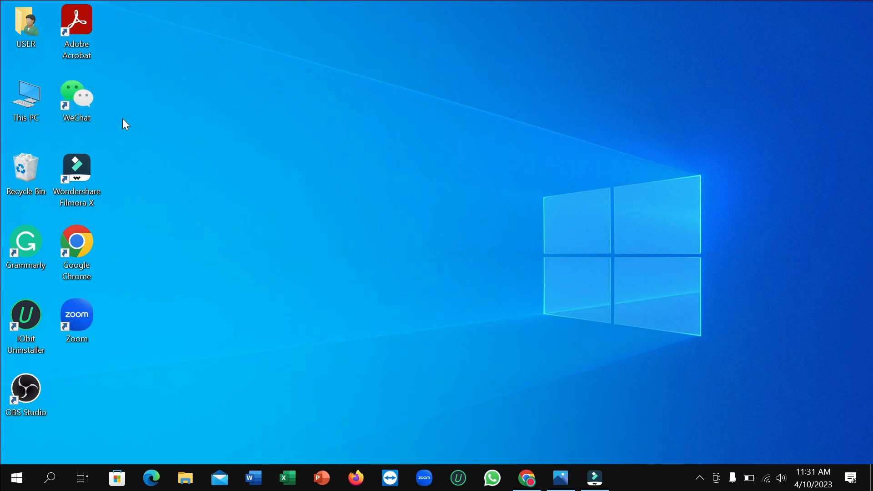
mouse_move(223, 227)
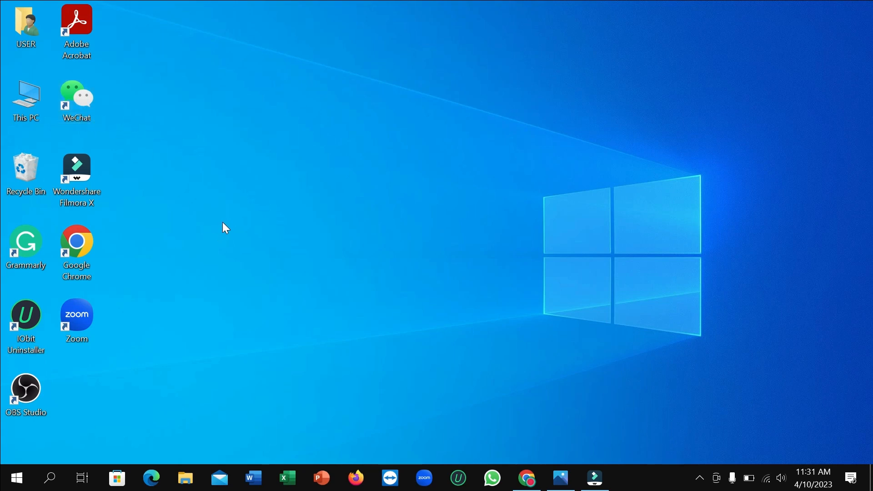
mouse_move(230, 228)
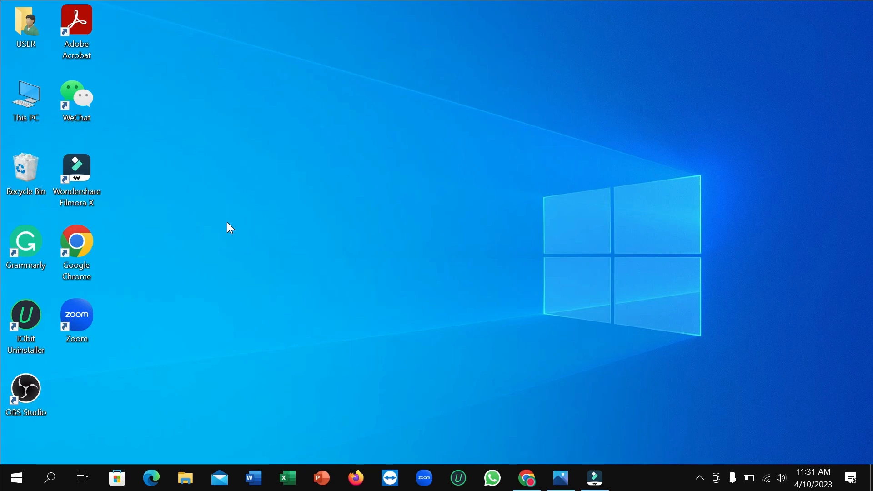
mouse_move(247, 214)
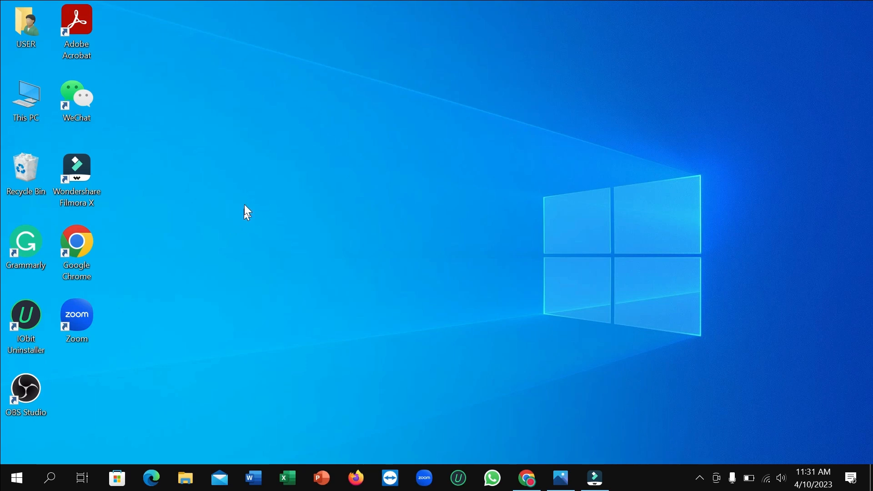
mouse_move(121, 466)
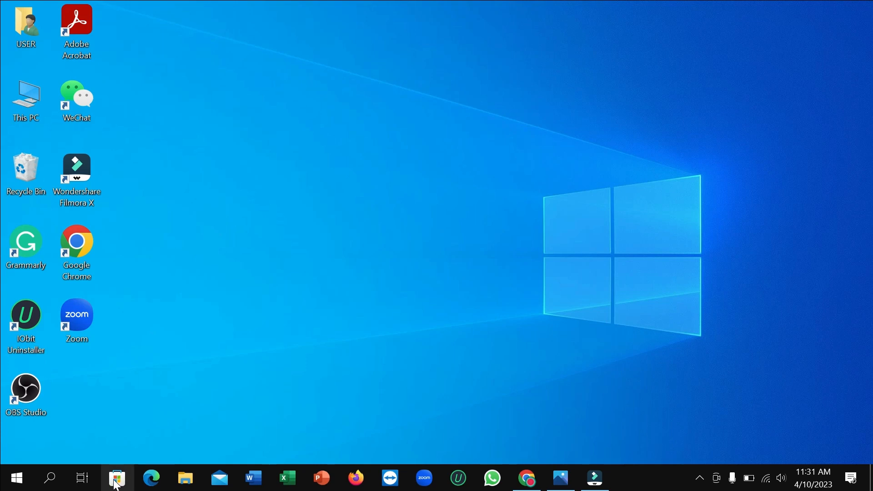
left_click(117, 478)
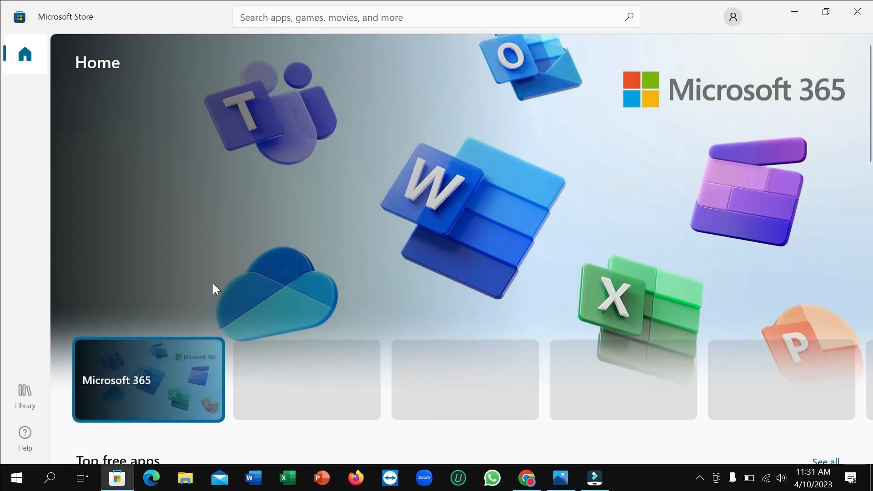
scroll("down", 3)
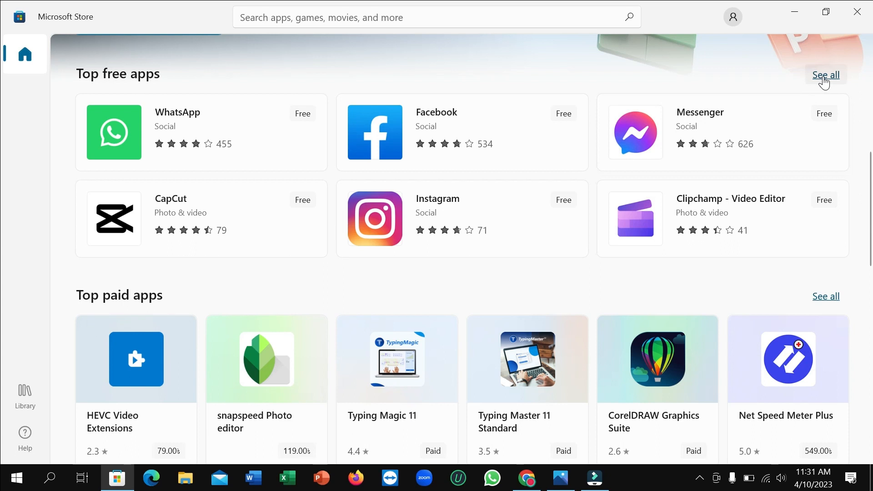
- Show the full Top free apps list via 'See all' and browse down several rows
left_click(826, 75)
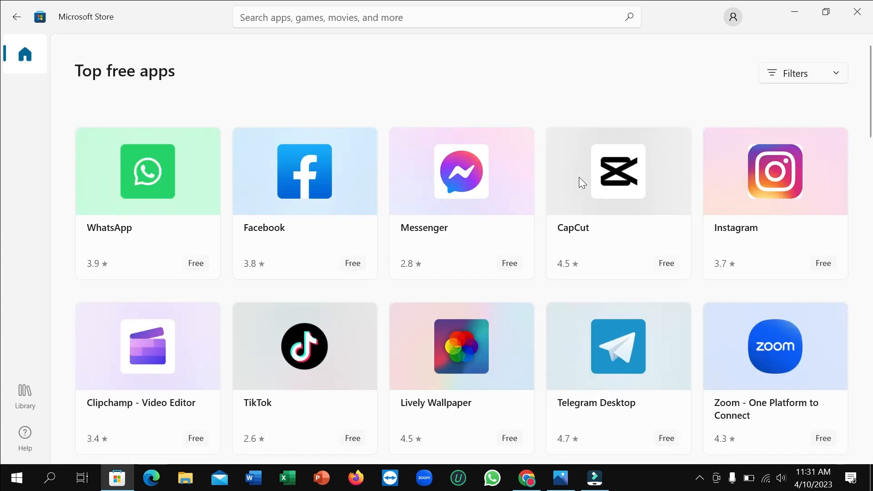
scroll("down", 3)
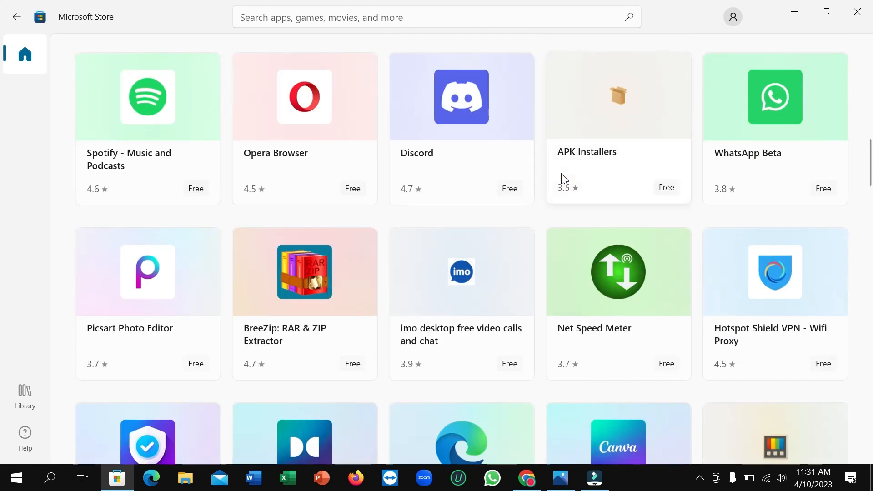
scroll("down", 3)
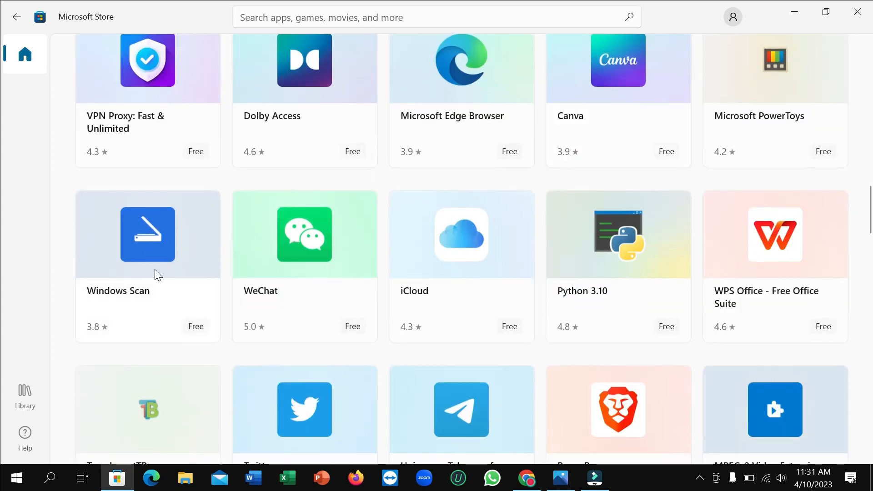
mouse_move(293, 261)
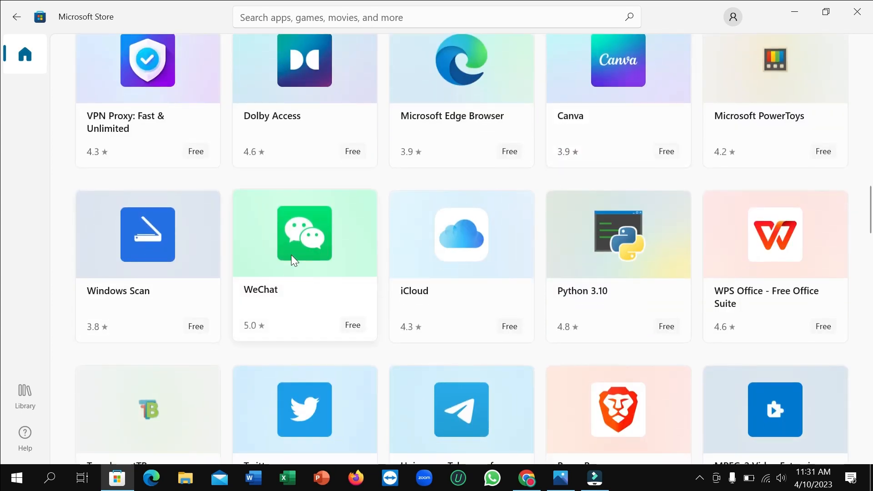
mouse_move(320, 256)
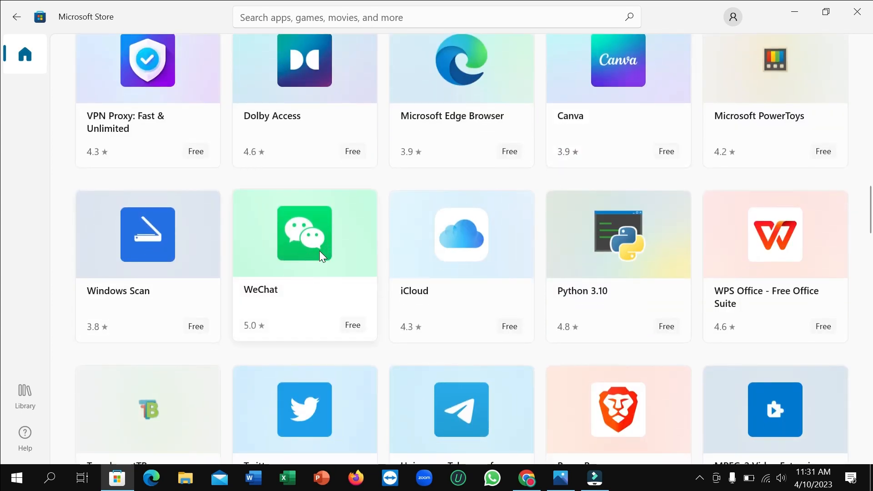
- Search the store for 'we' and choose the WeChat app suggestion to reach its product page
left_click(435, 16)
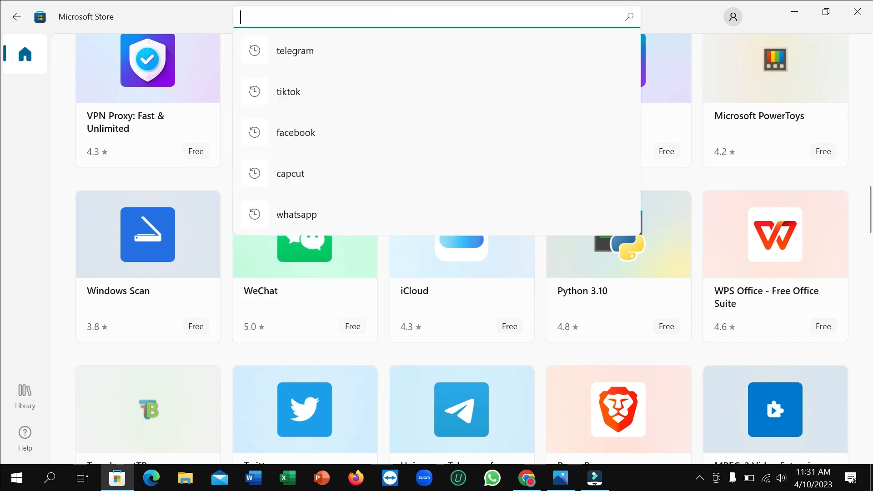
type("wechat")
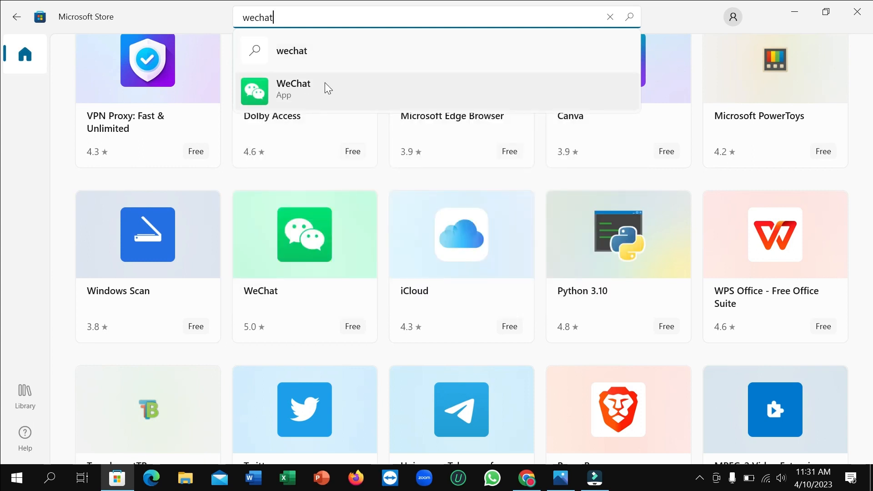
left_click(293, 91)
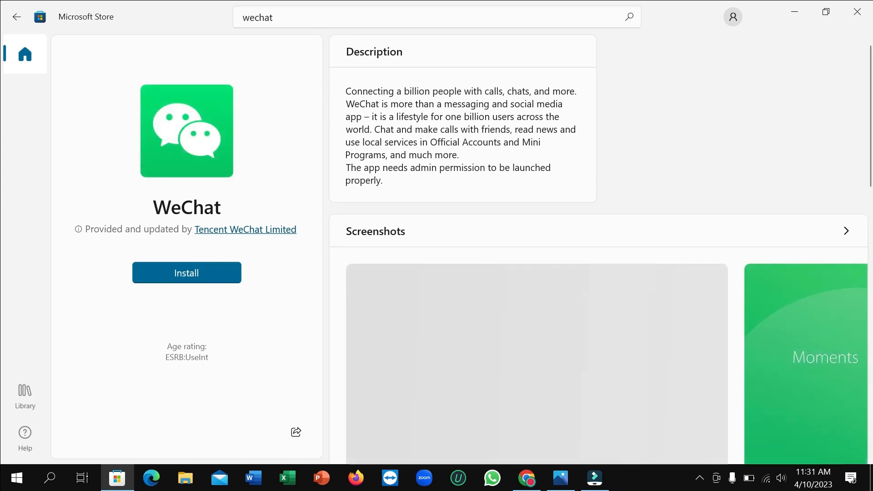
mouse_move(110, 248)
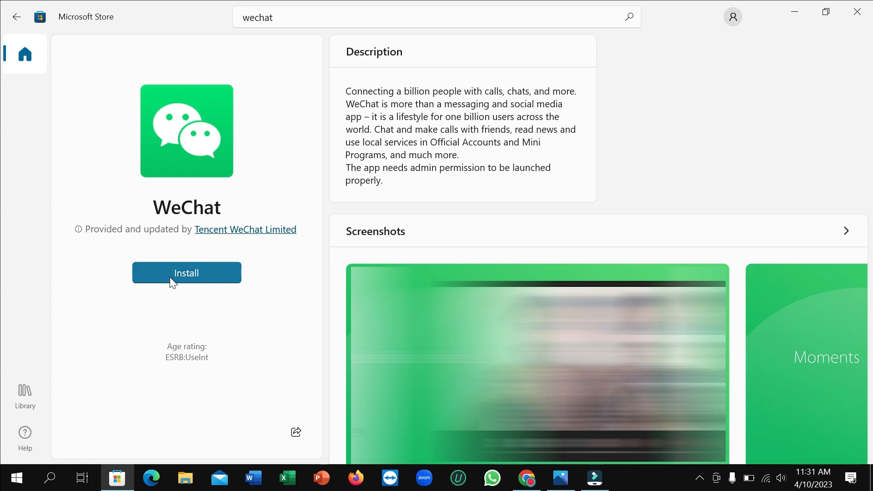
mouse_move(259, 302)
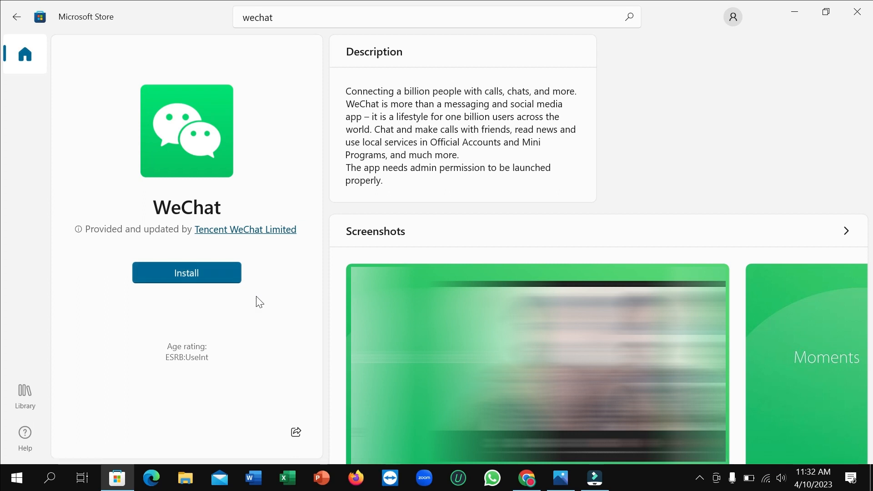
mouse_move(264, 299)
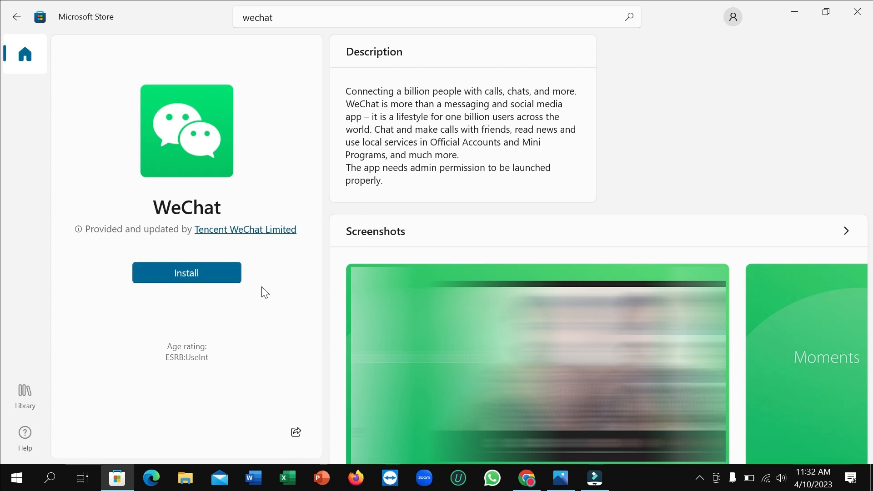
mouse_move(257, 289)
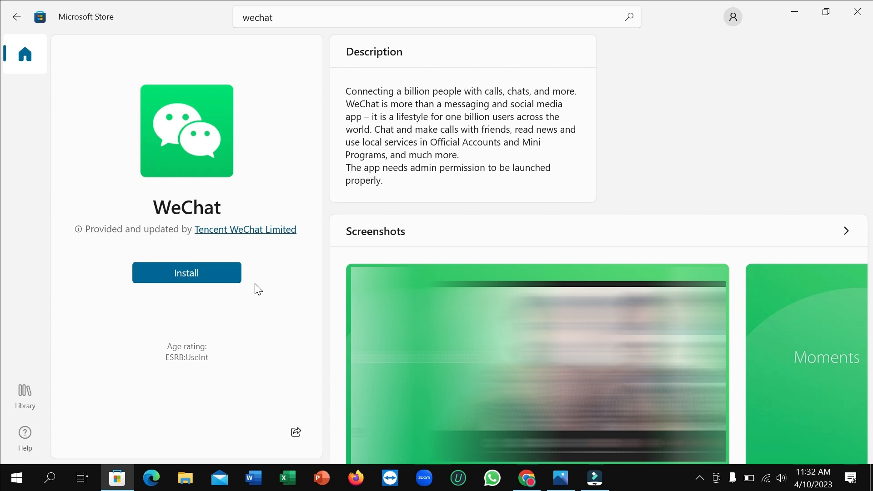
mouse_move(217, 296)
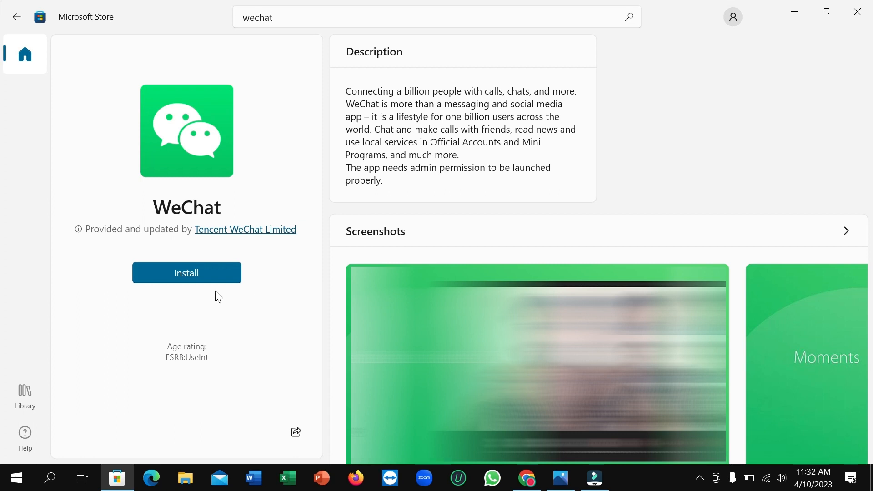